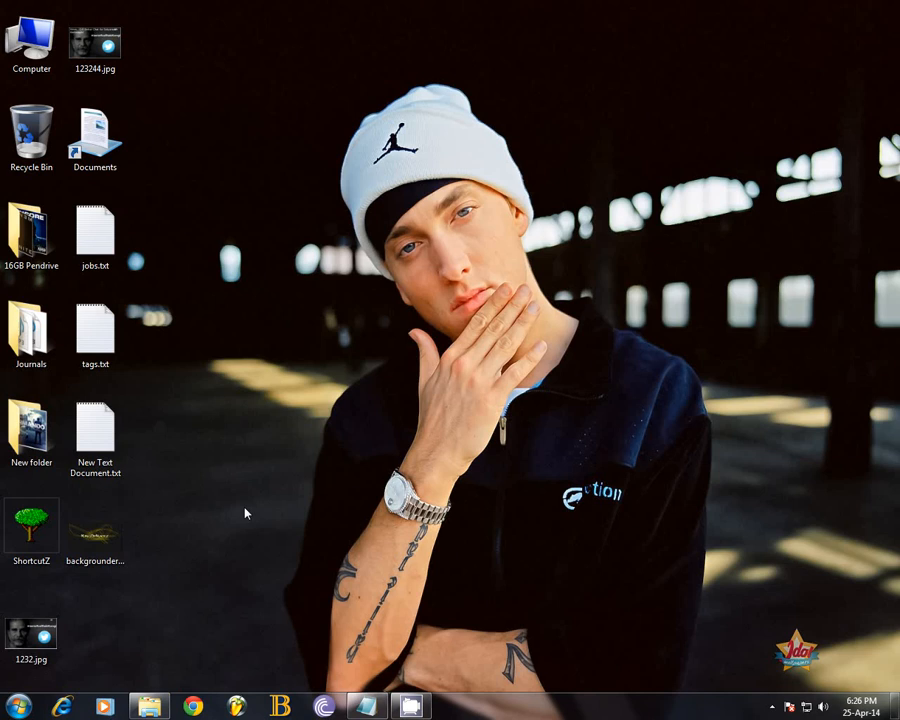
mouse_move(192, 660)
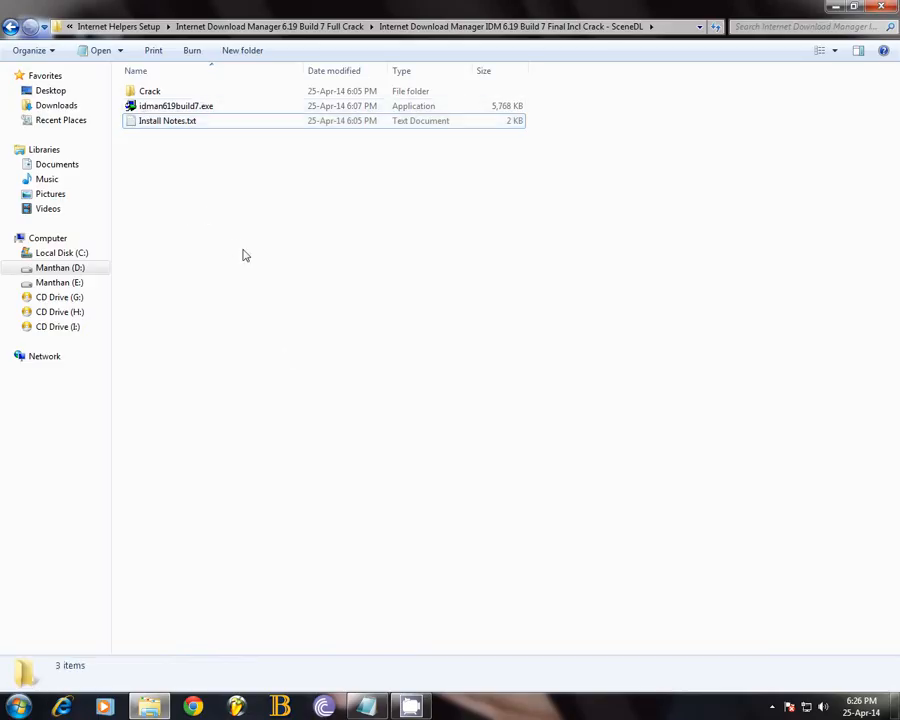
Open the Crack folder in the IDM 6.19 download package.
click(150, 90)
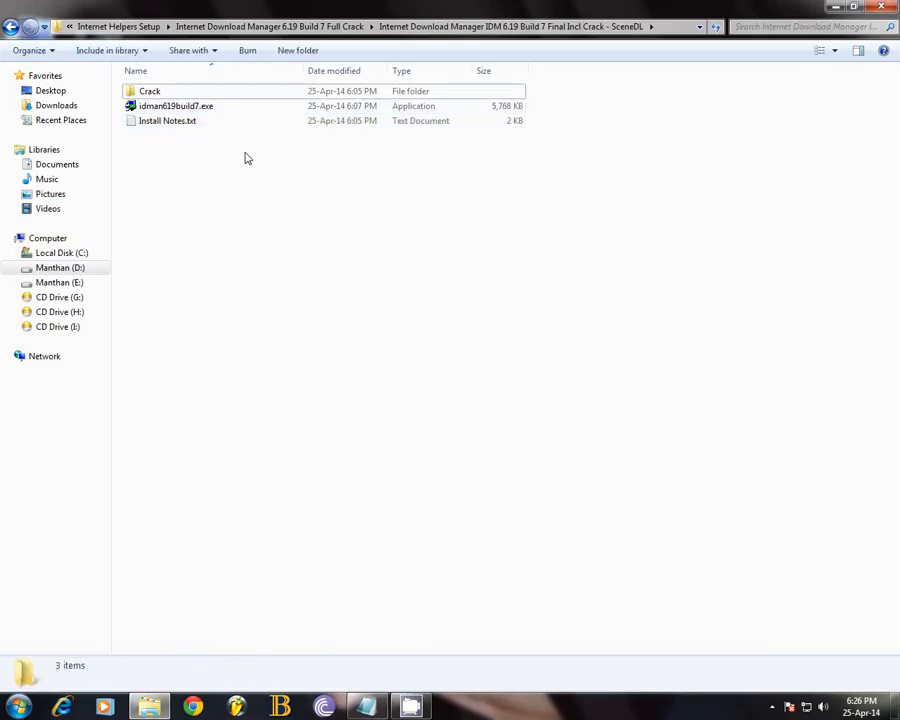
mouse_move(320, 150)
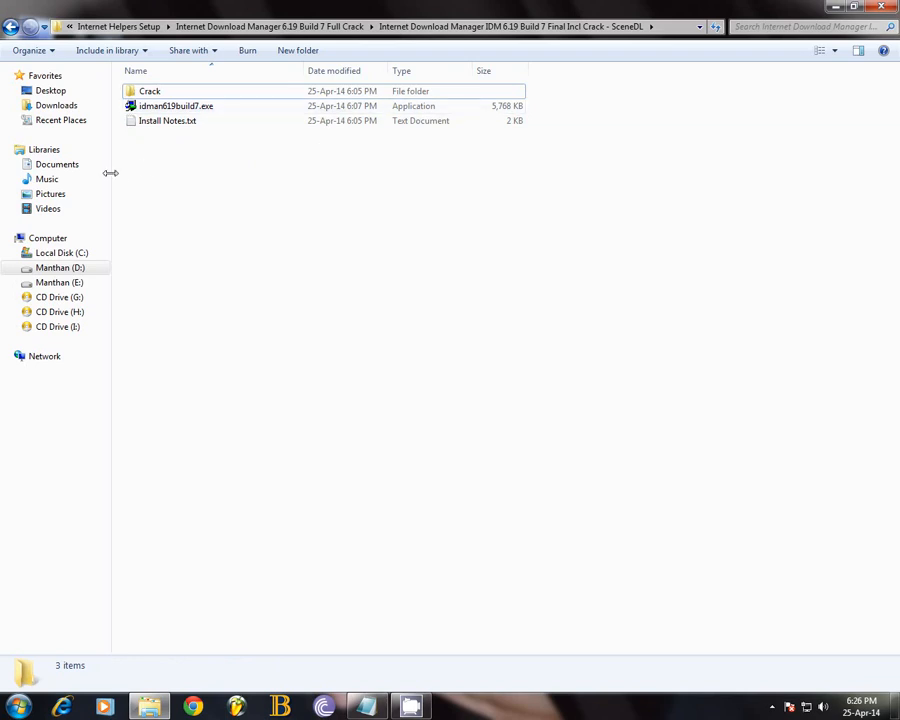
double_click(148, 92)
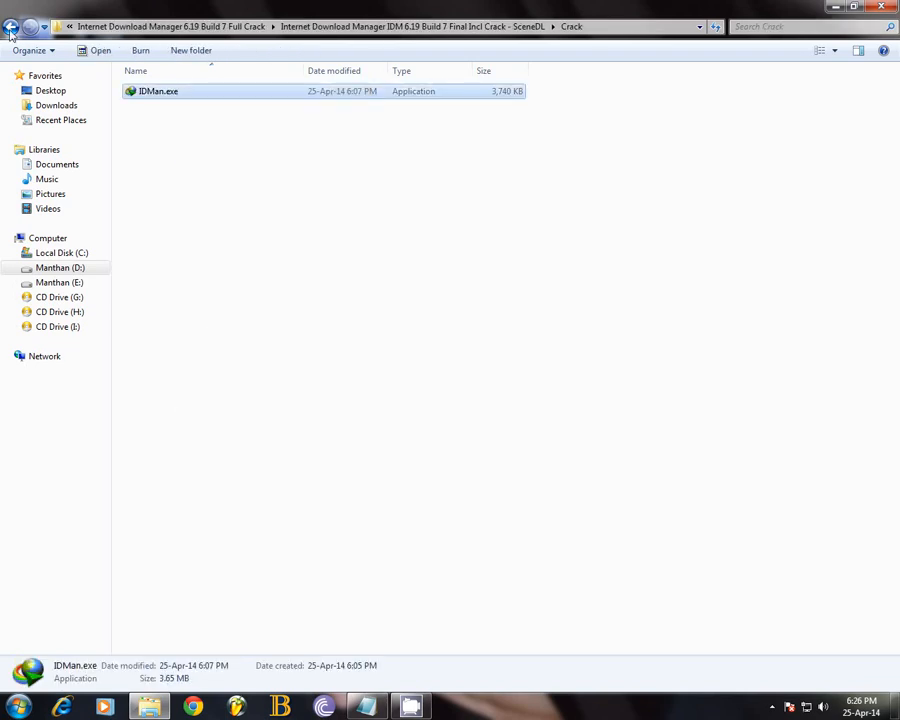
Launch the idman619build7.exe installer from the package folder, allowing it to run.
click(12, 26)
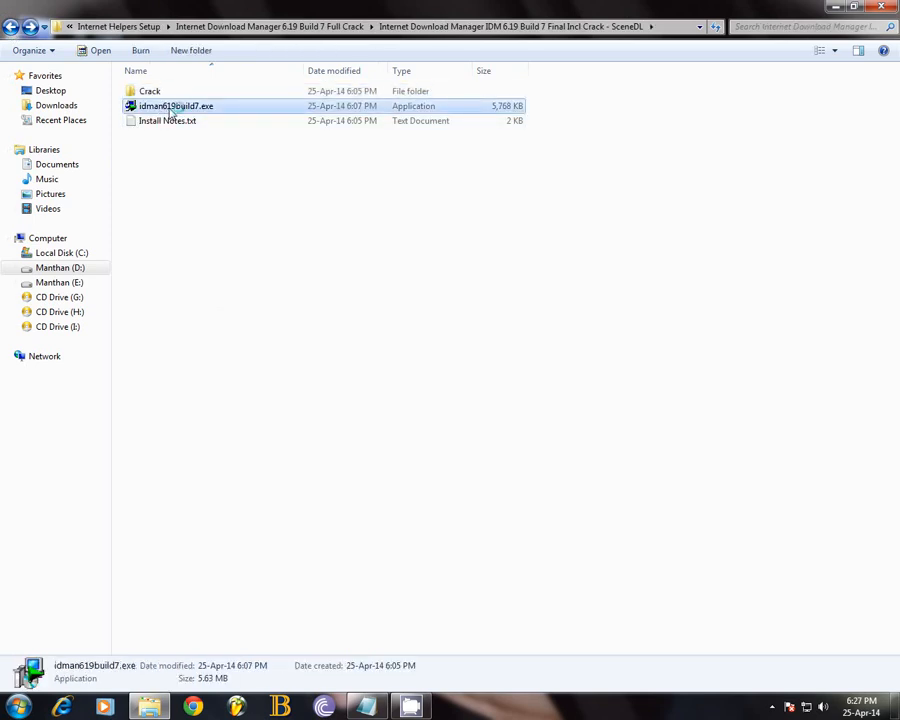
double_click(176, 104)
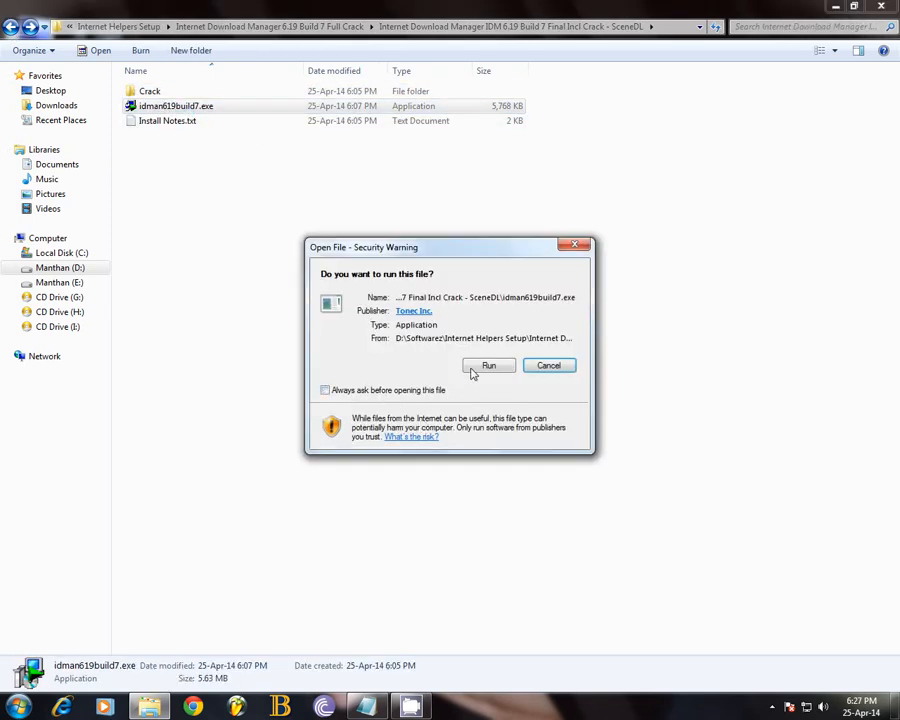
click(488, 364)
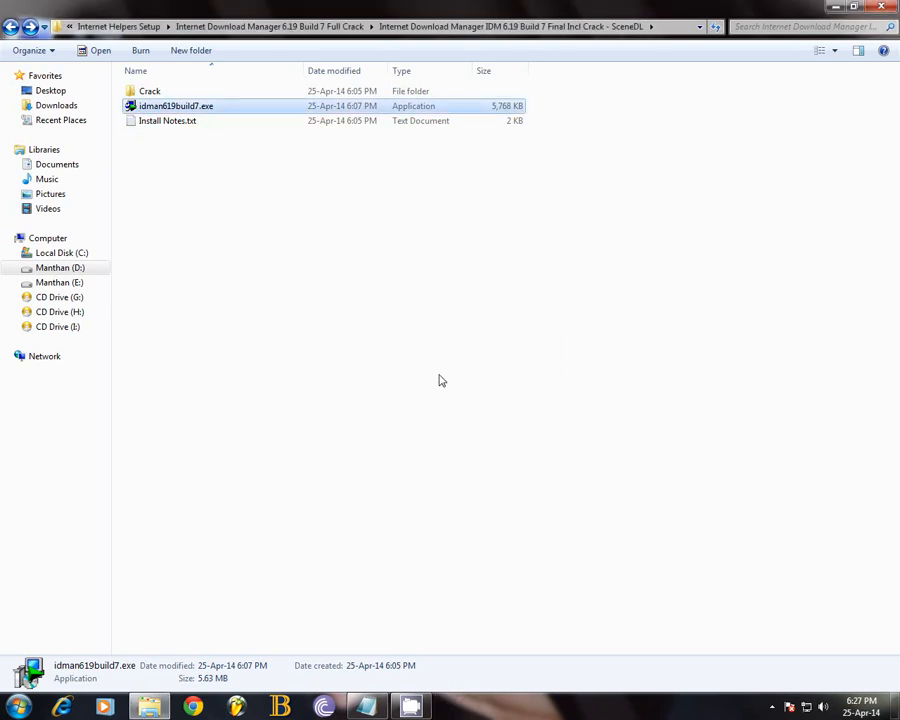
double_click(176, 106)
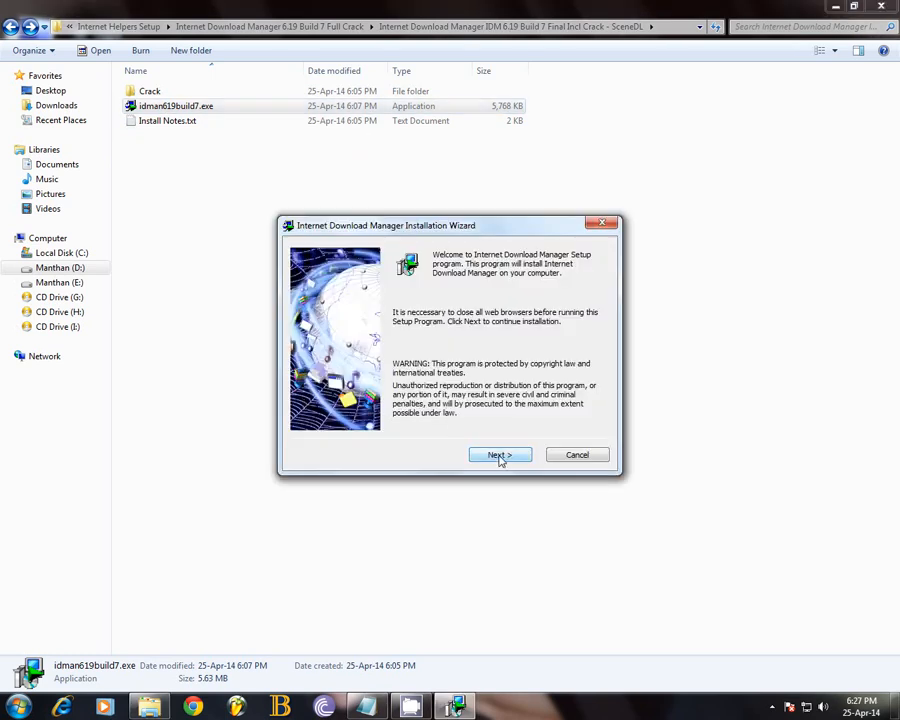
Install IDM to the default Program Files location and dismiss the browser integration notice.
click(498, 456)
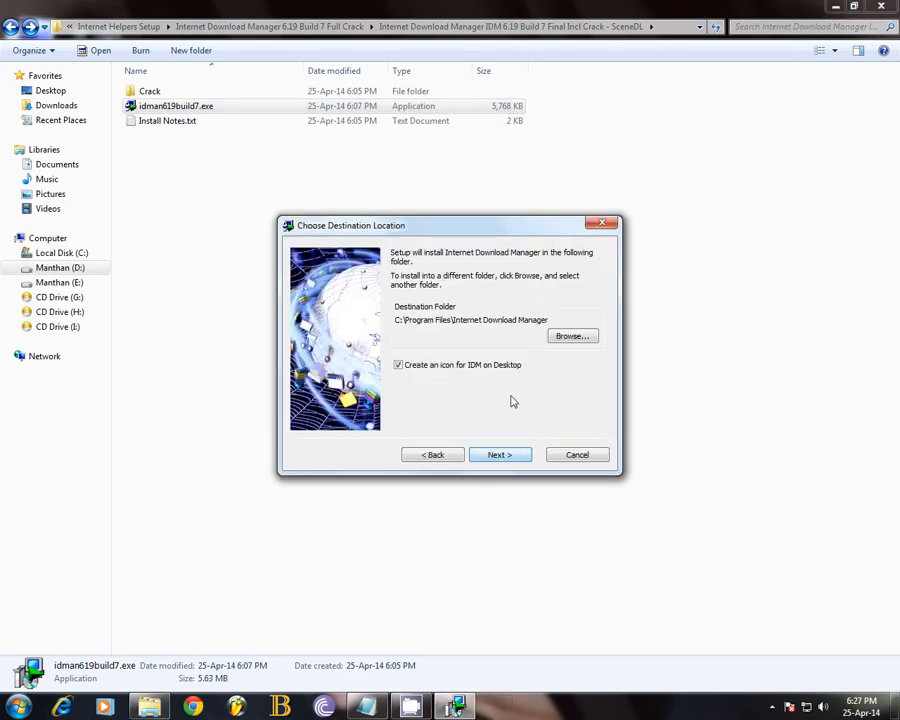
click(498, 456)
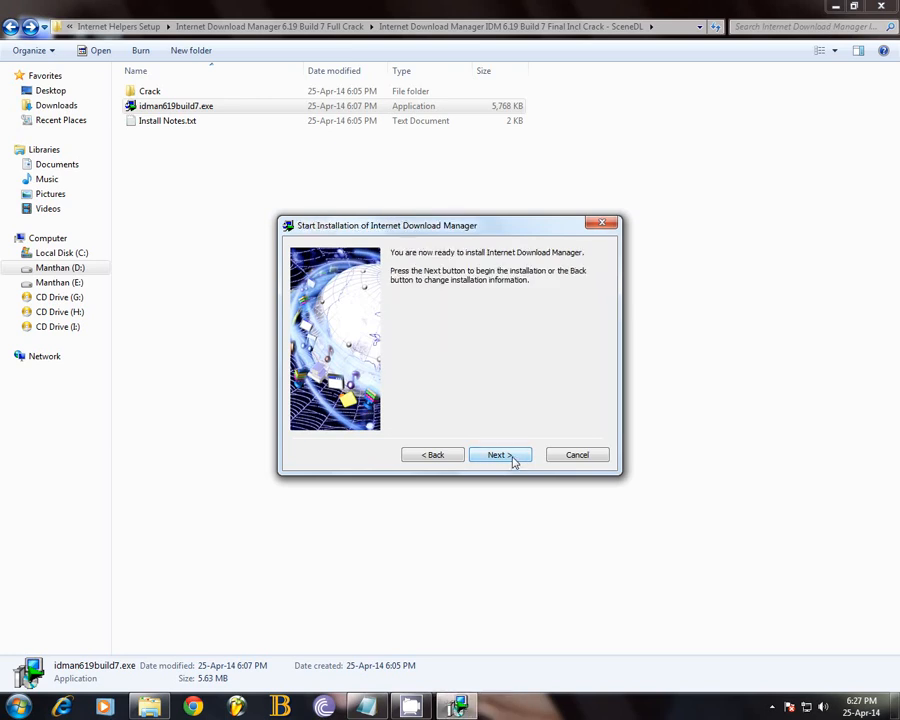
click(498, 456)
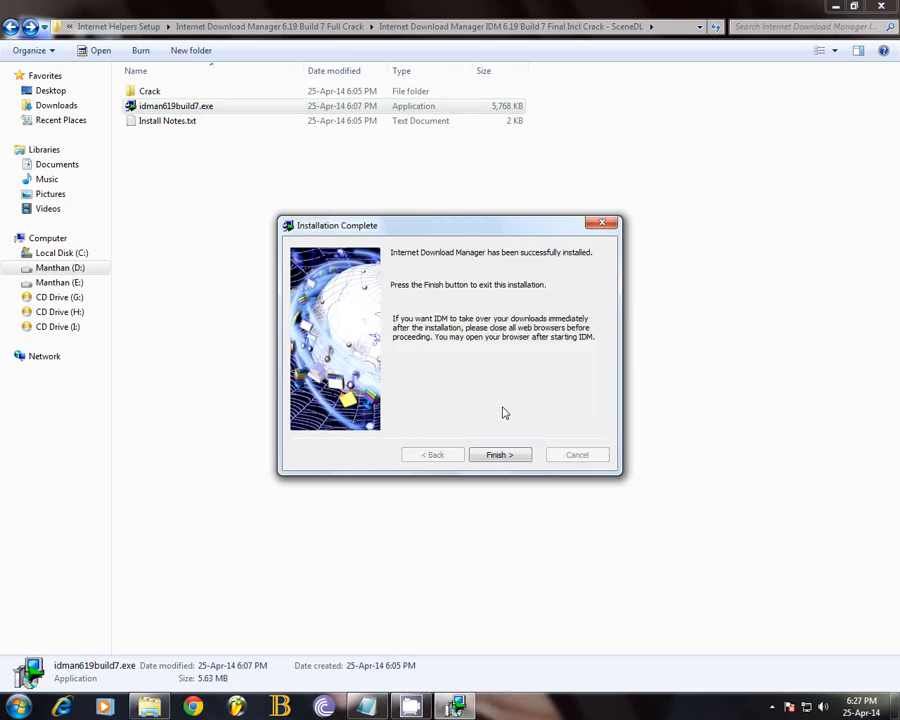
click(498, 454)
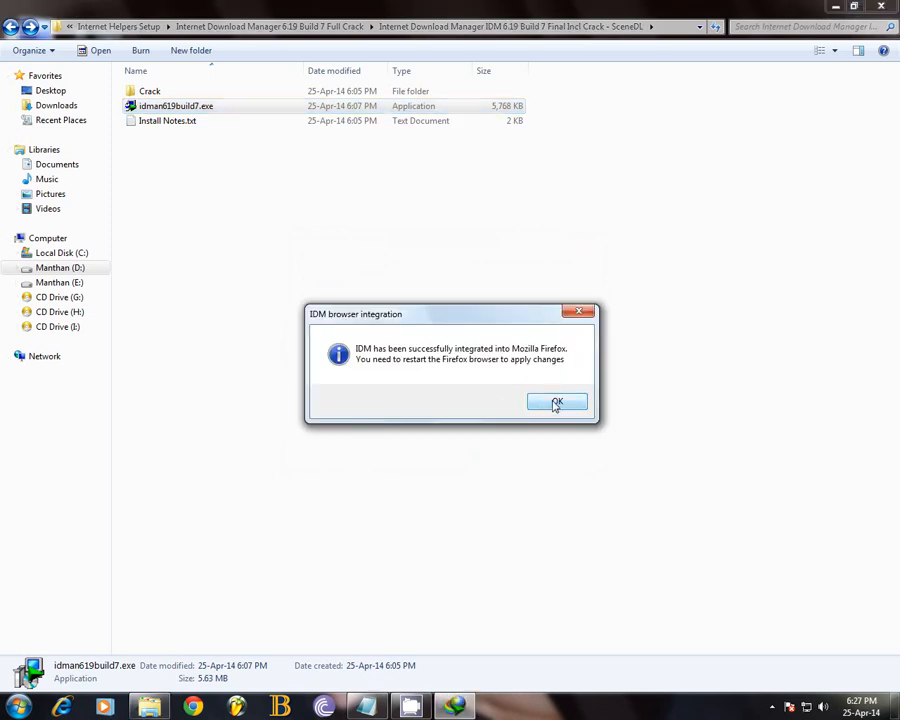
click(556, 400)
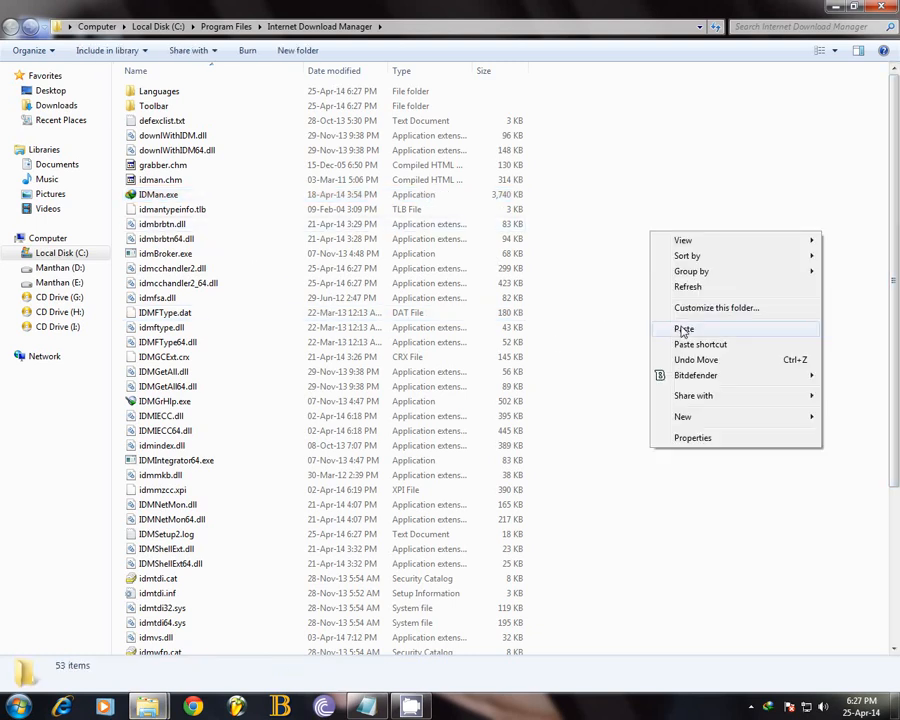
Paste the crack IDMan.exe into C:\Program Files\Internet Download Manager.
click(588, 514)
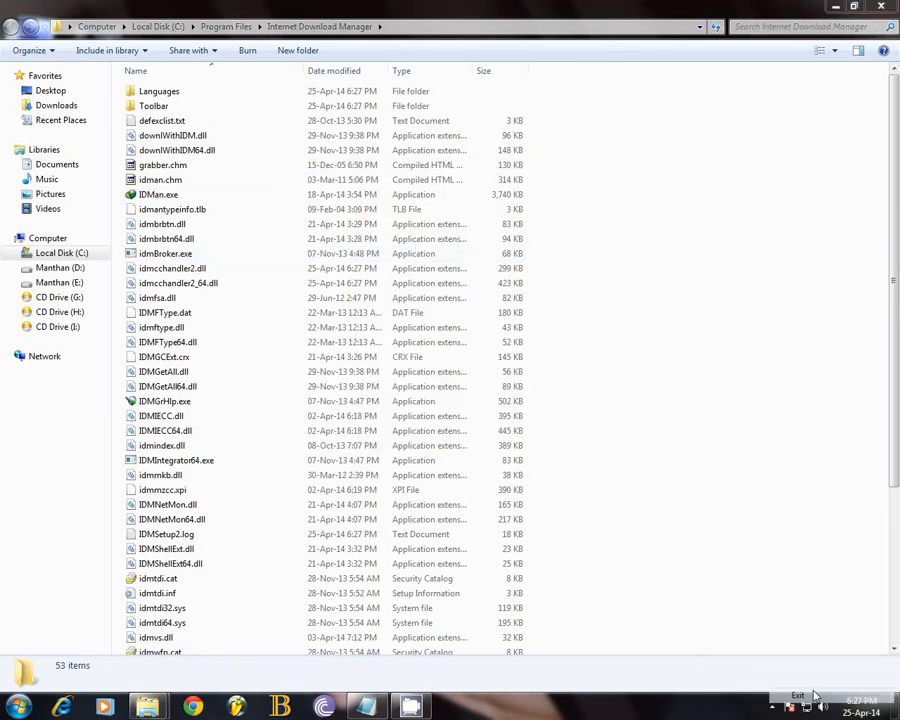
right_click(712, 400)
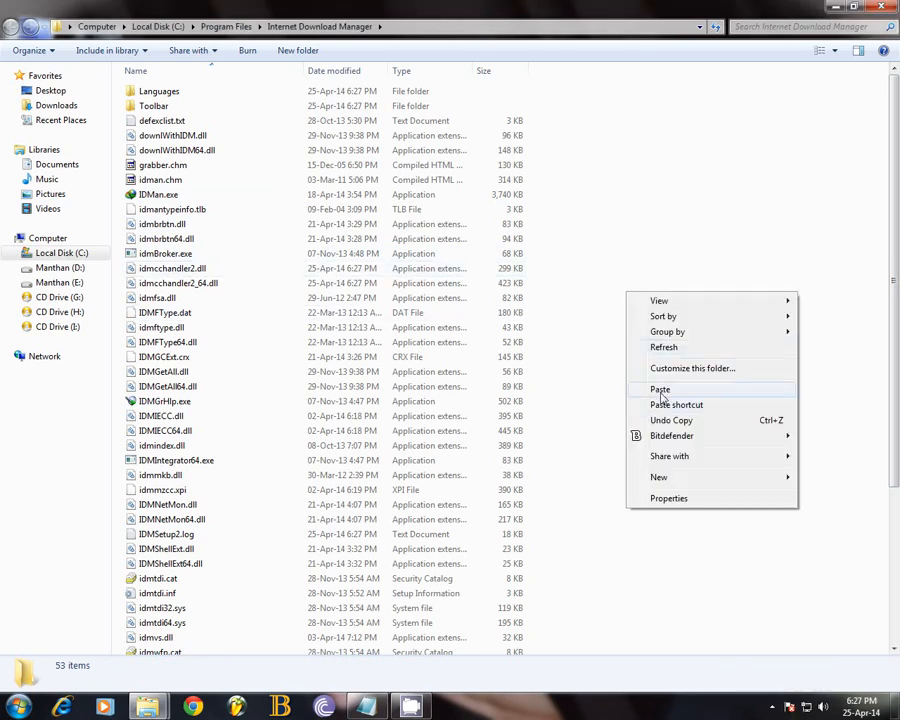
click(158, 194)
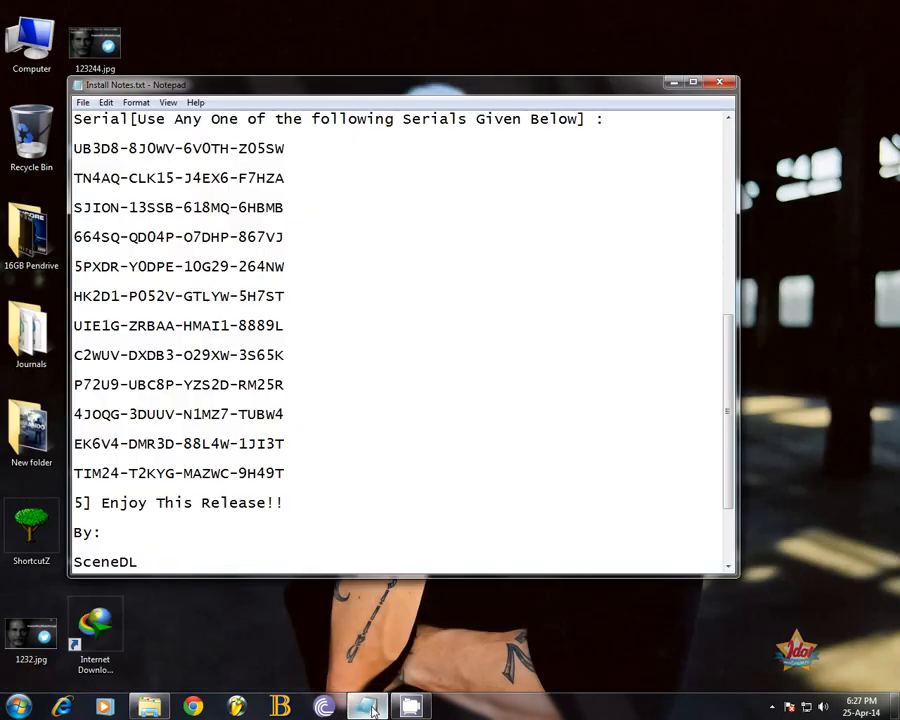
Select the first serial number in the install notes, then close Notepad.
scroll(up, 3)
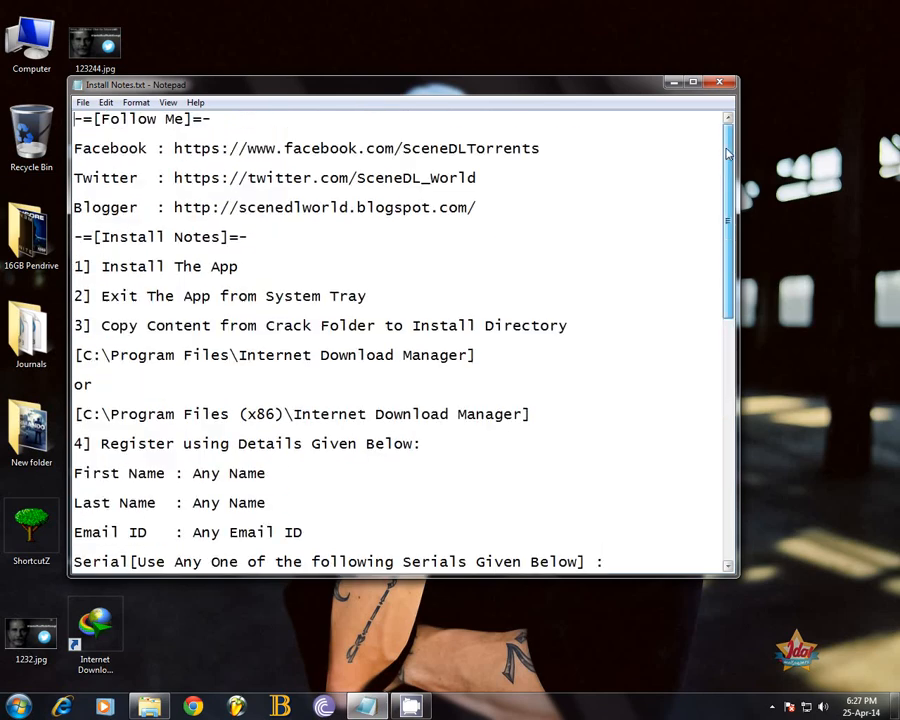
scroll(down, 3)
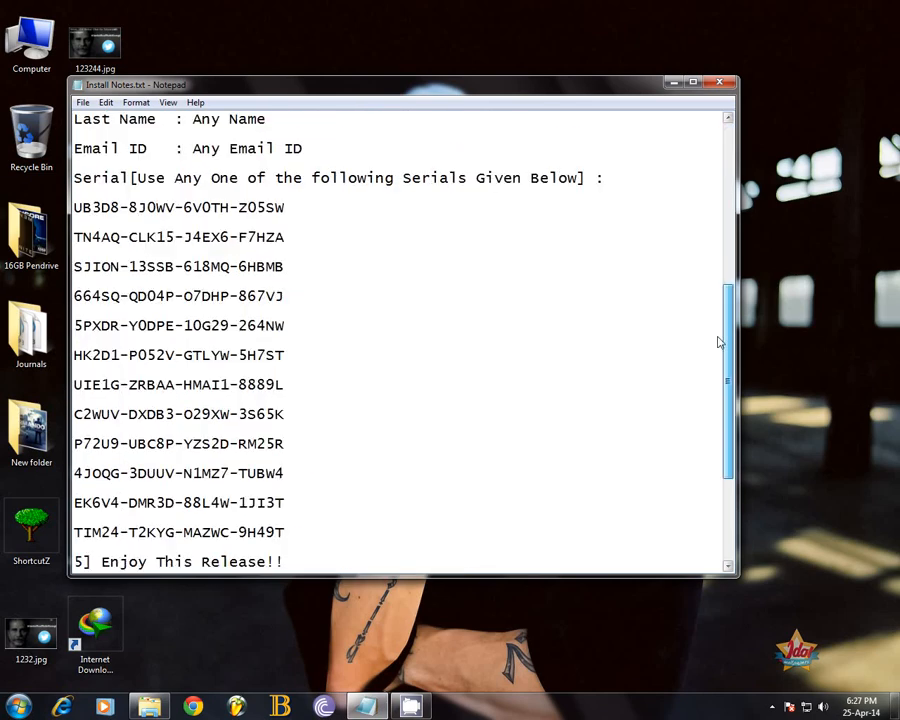
scroll(up, 3)
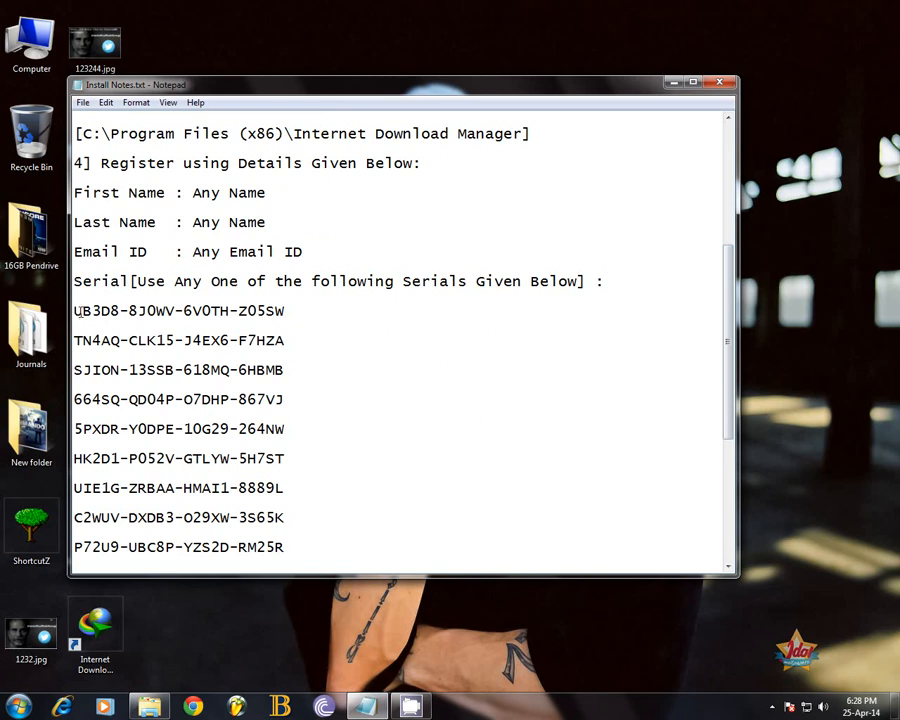
double_click(178, 310)
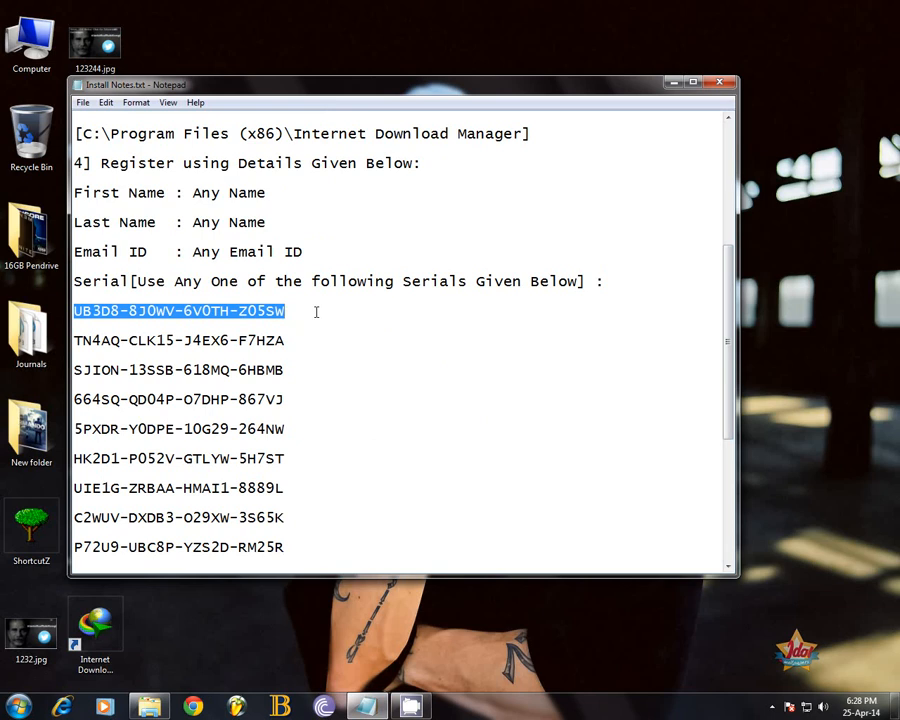
click(720, 84)
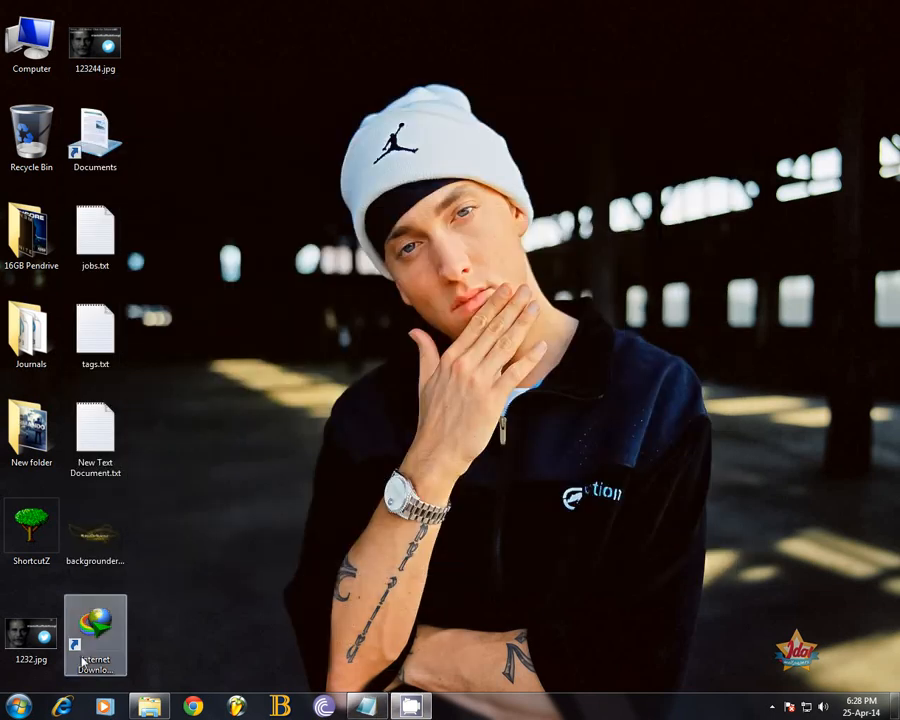
Launch IDM from the desktop and bring up the Registration details form.
double_click(96, 632)
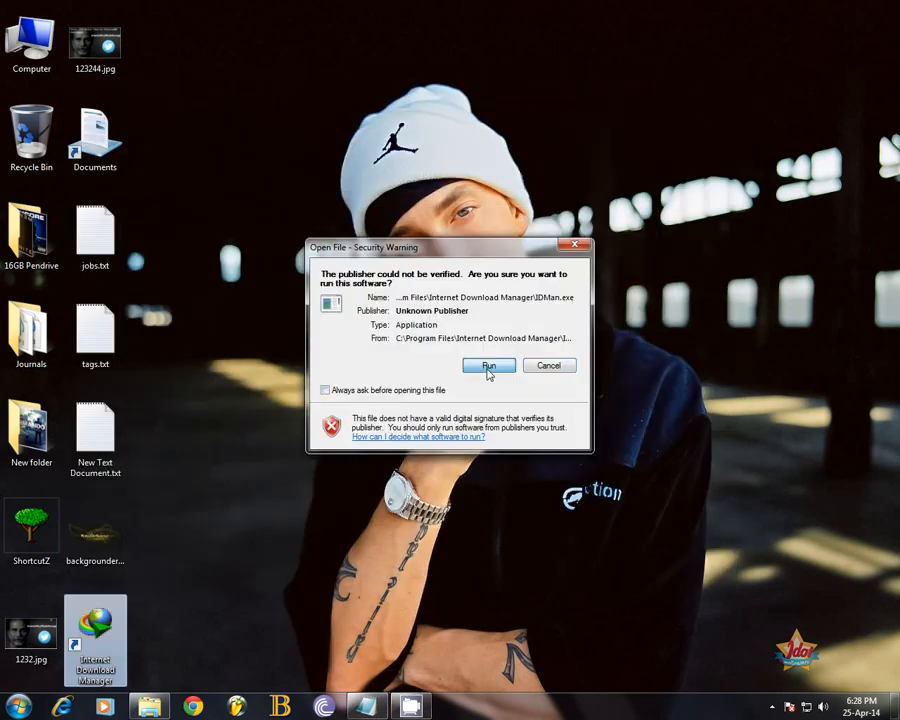
click(488, 364)
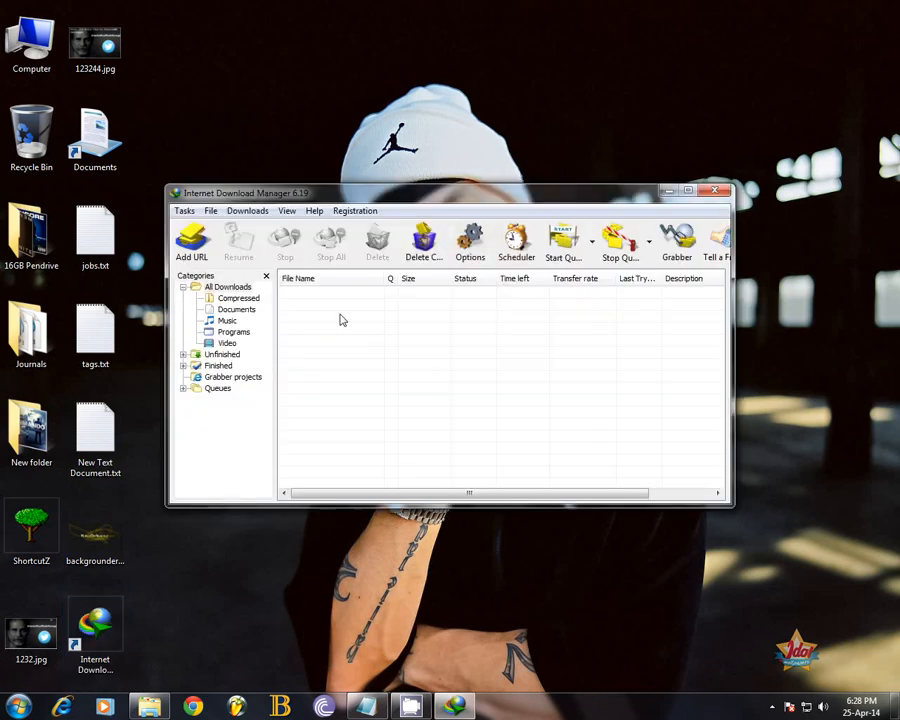
click(354, 210)
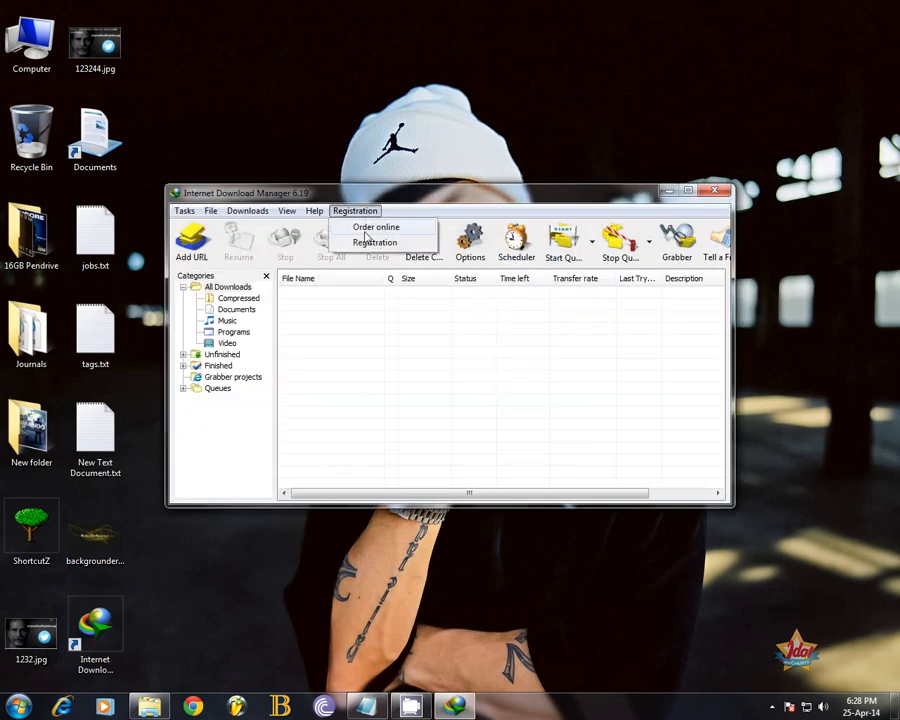
click(376, 242)
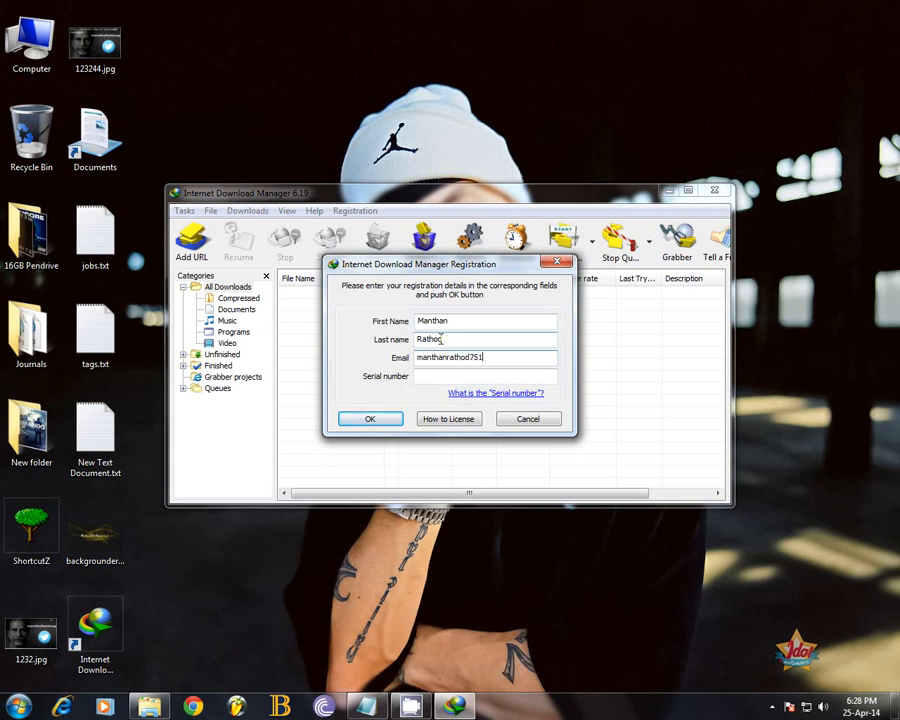
text(@gmail.com)
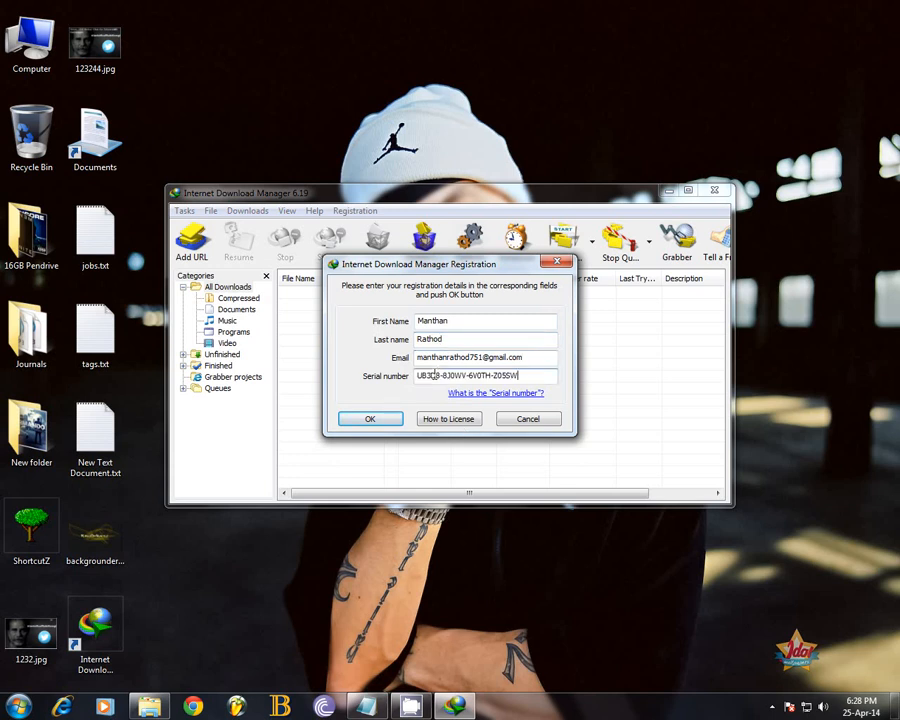
click(368, 420)
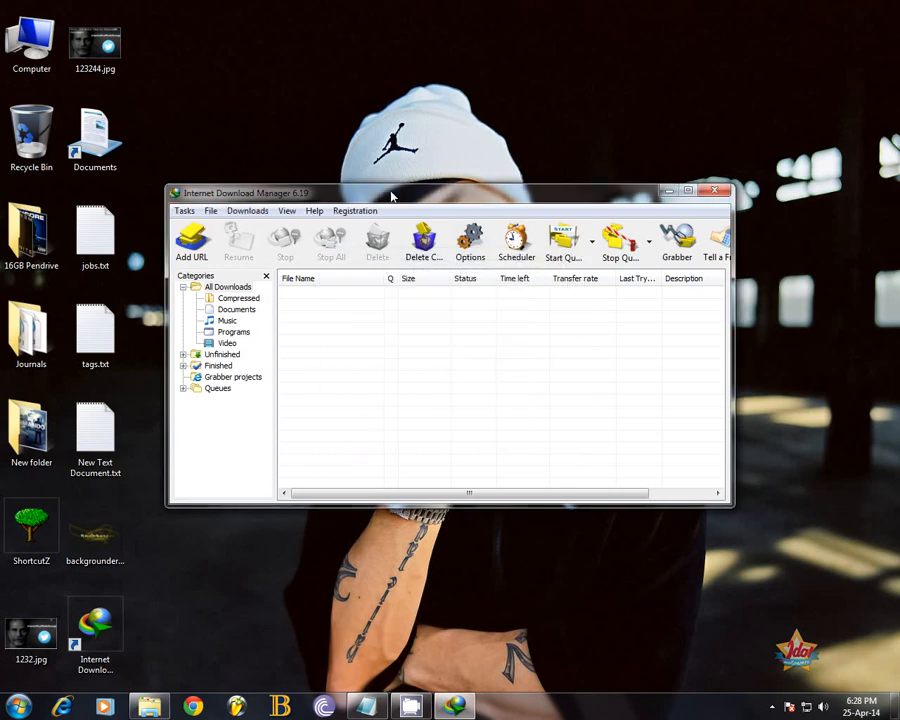
Check the Registration entry is disabled, close IDM and refresh the desktop.
click(356, 210)
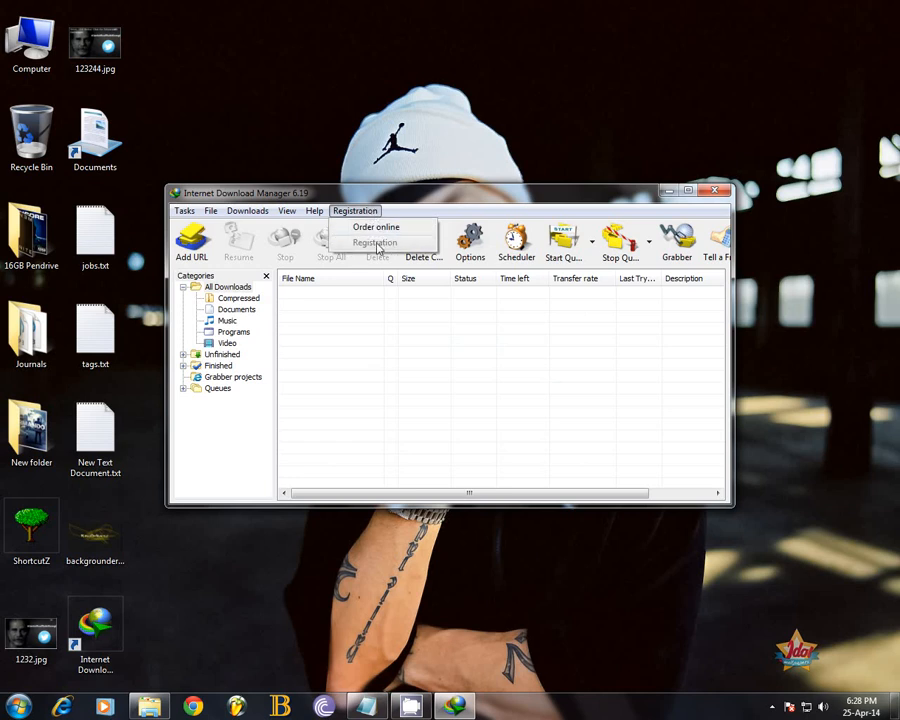
mouse_move(404, 248)
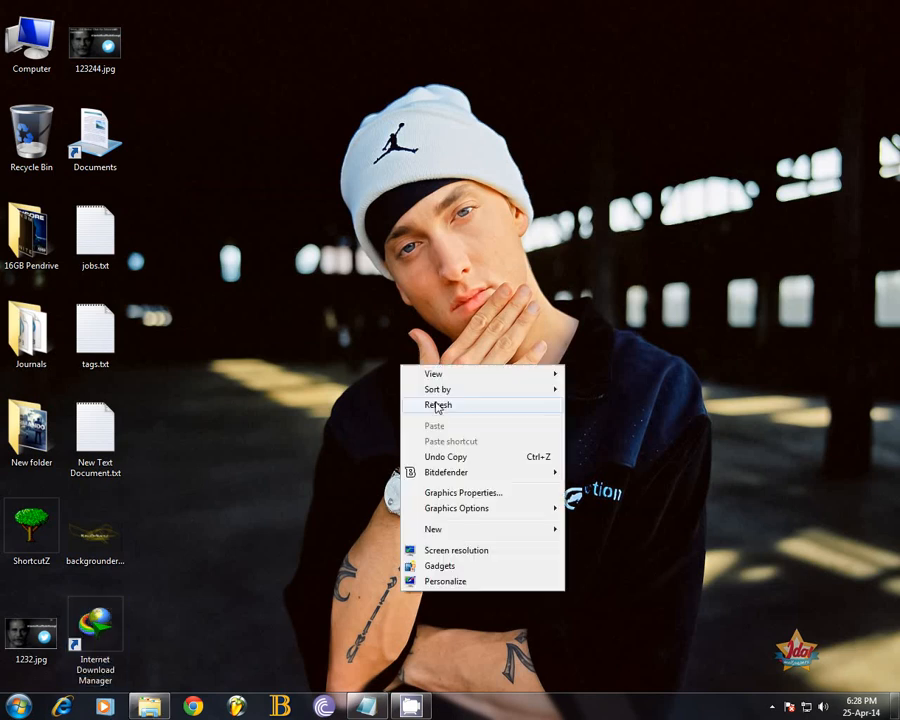
click(438, 404)
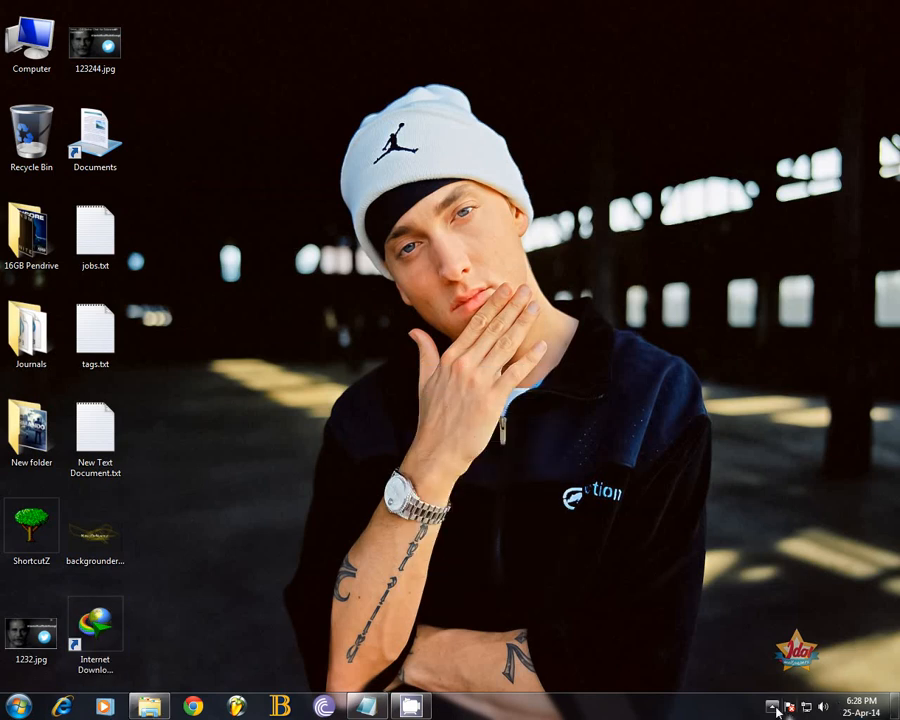